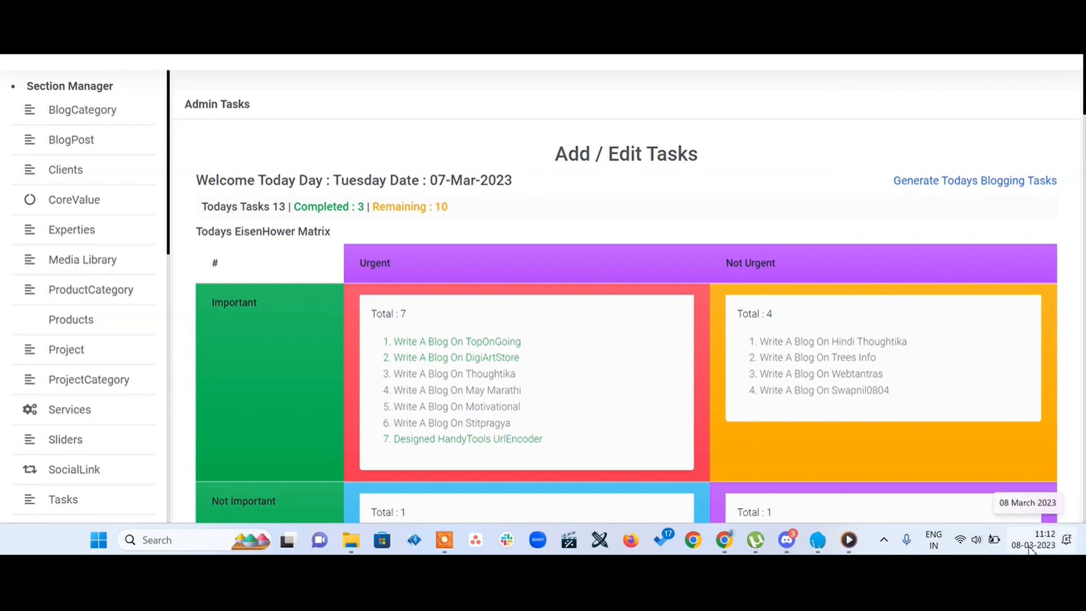
mouse_move(312, 71)
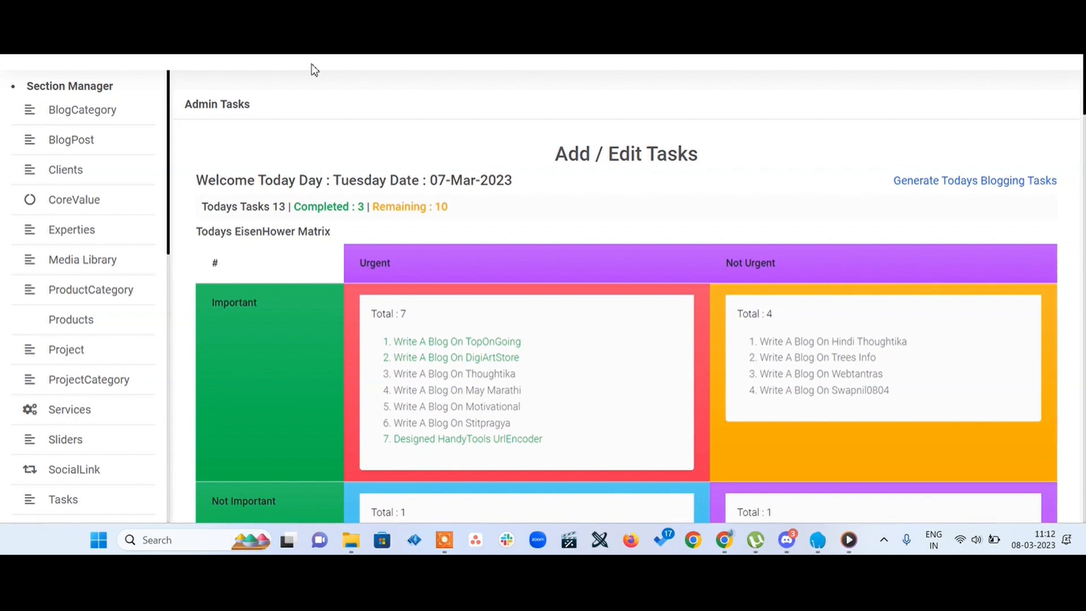
mouse_move(507, 300)
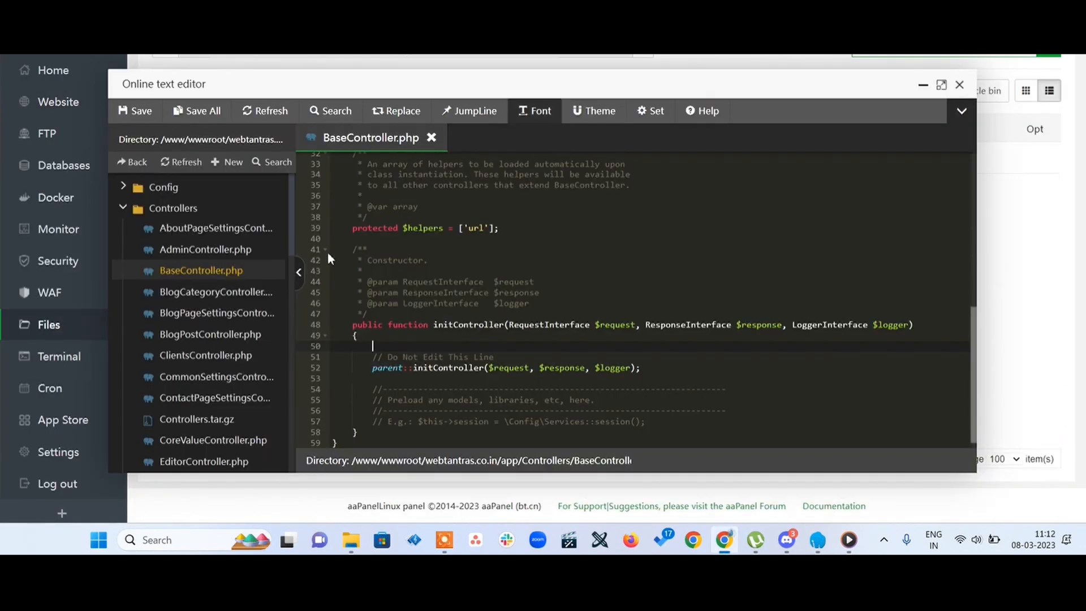
mouse_move(197, 280)
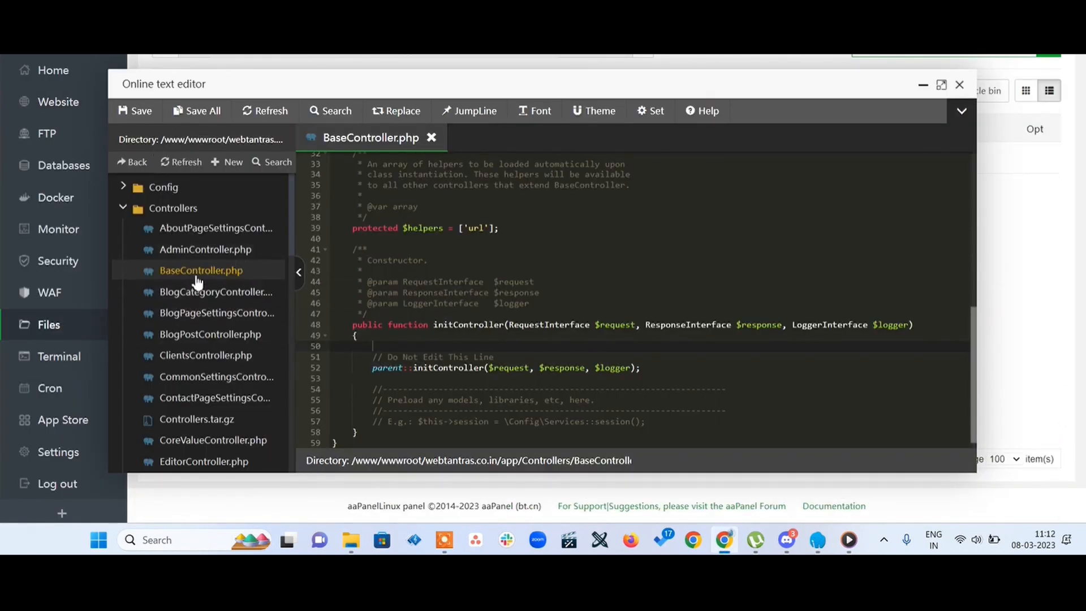
mouse_move(172, 208)
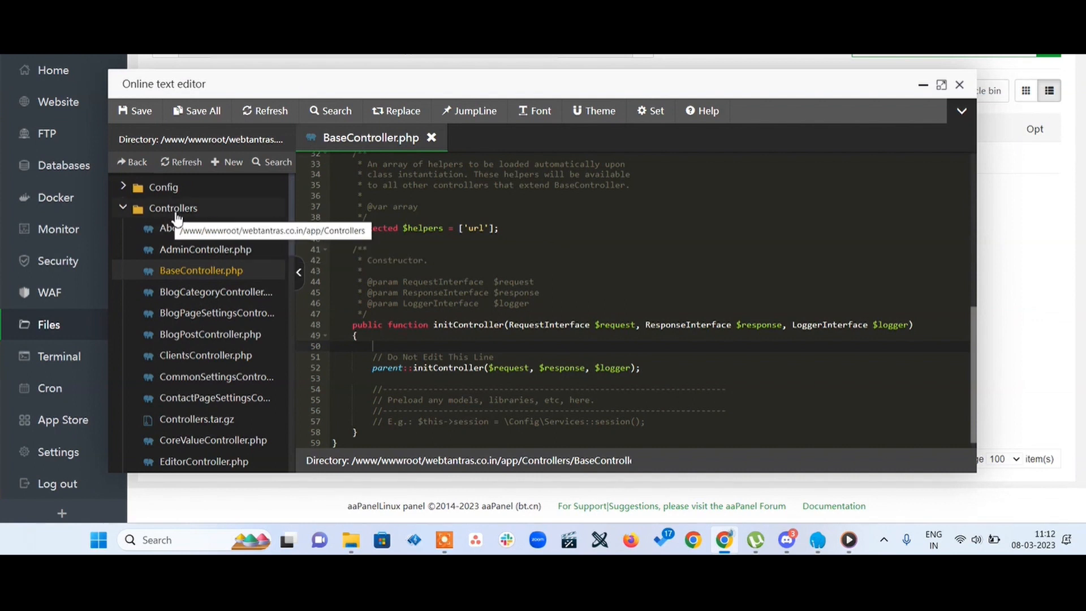
Locate BaseController.php in the Controllers folder and bring initController into view
left_click(202, 270)
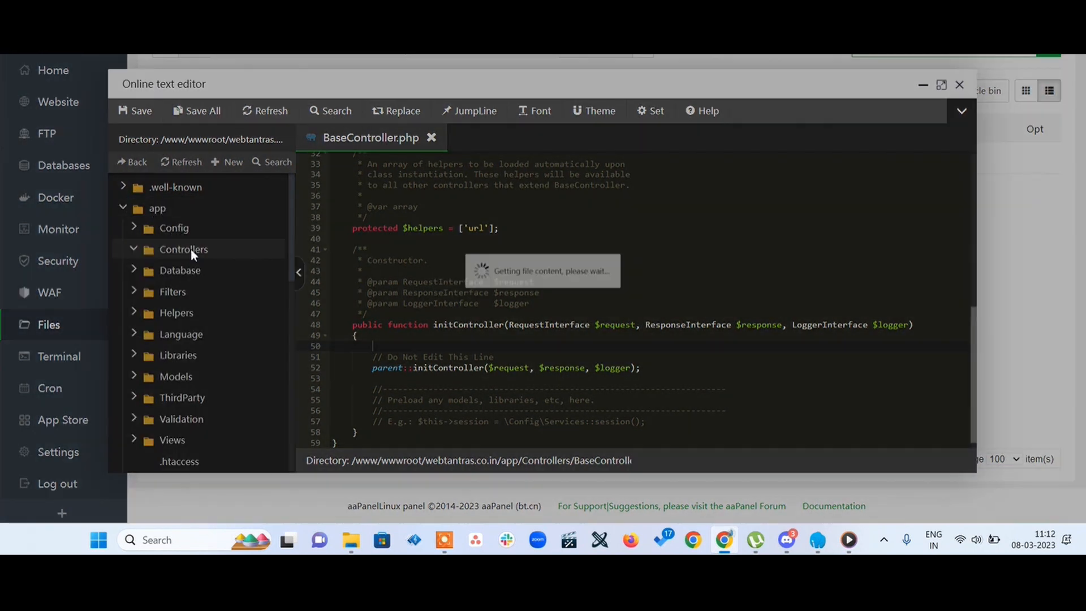
left_click(183, 249)
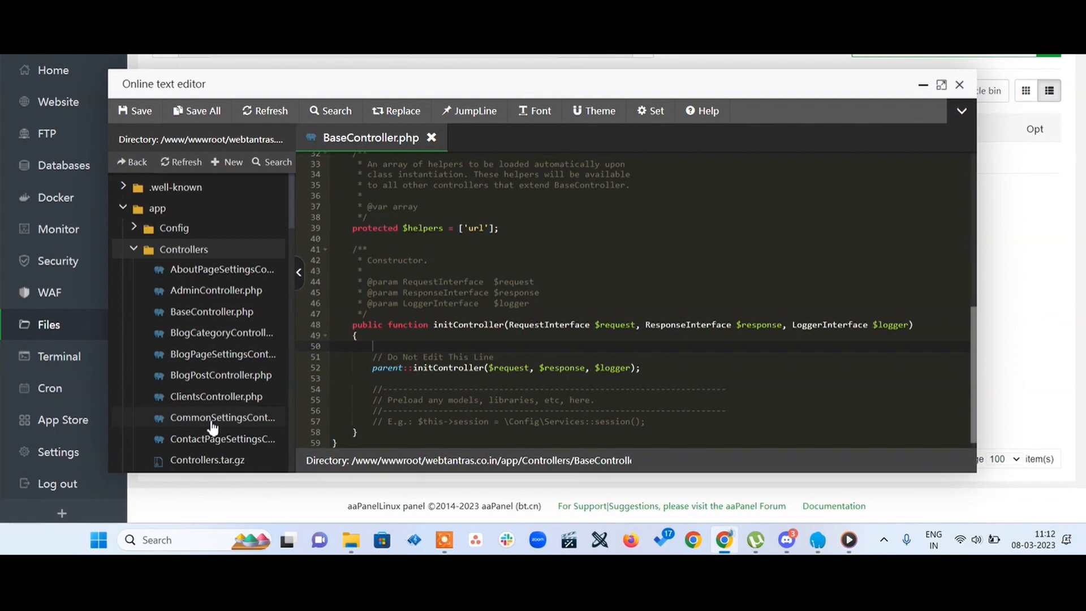
scroll("down", 3)
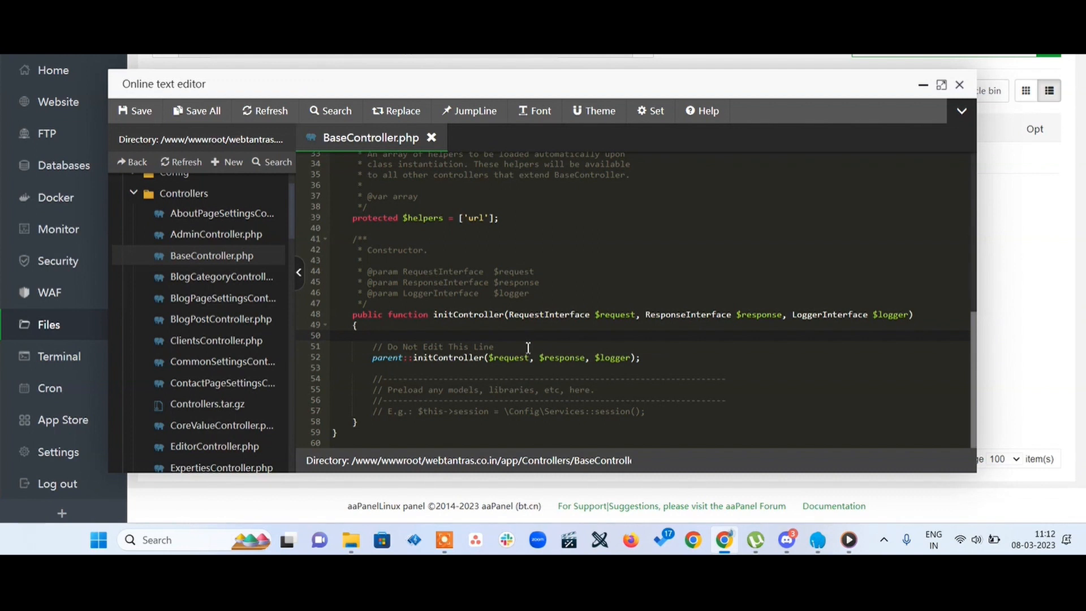
Insert date_default_timezone_set('Asia/Kolkata'); // Added user timezone, remove the blank line, and save
type("date_default_timezone_set('Asia/Kolkata'); // Added user timezone")
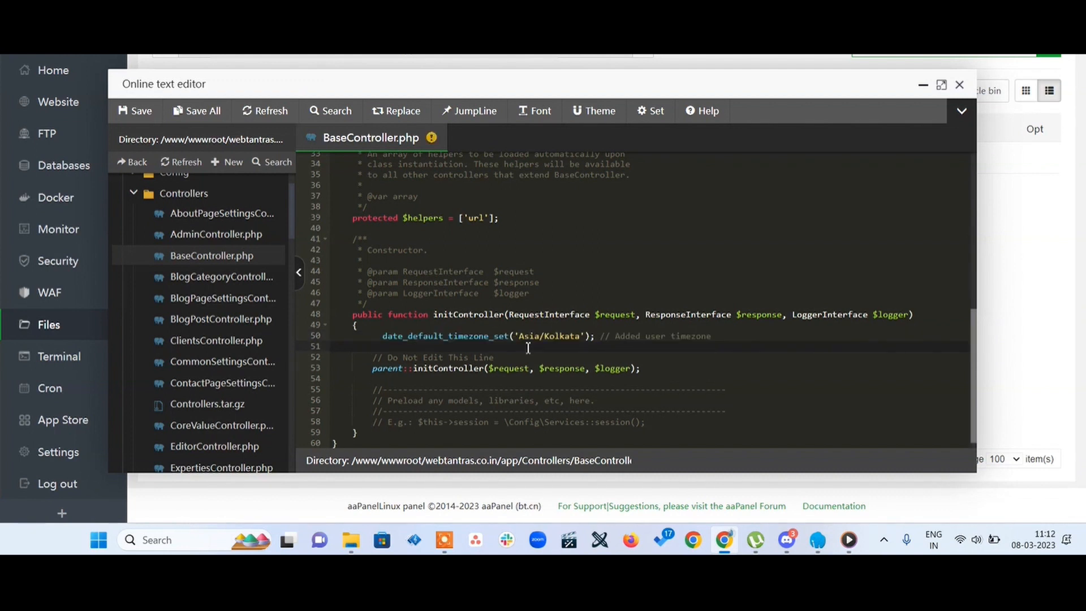
key("Backspace")
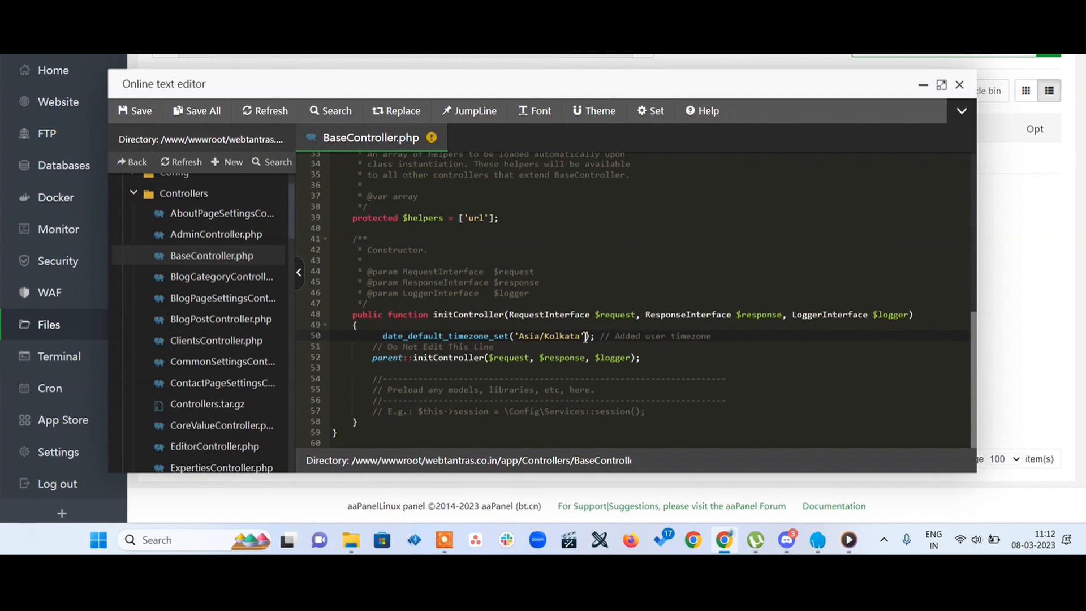
left_click(135, 111)
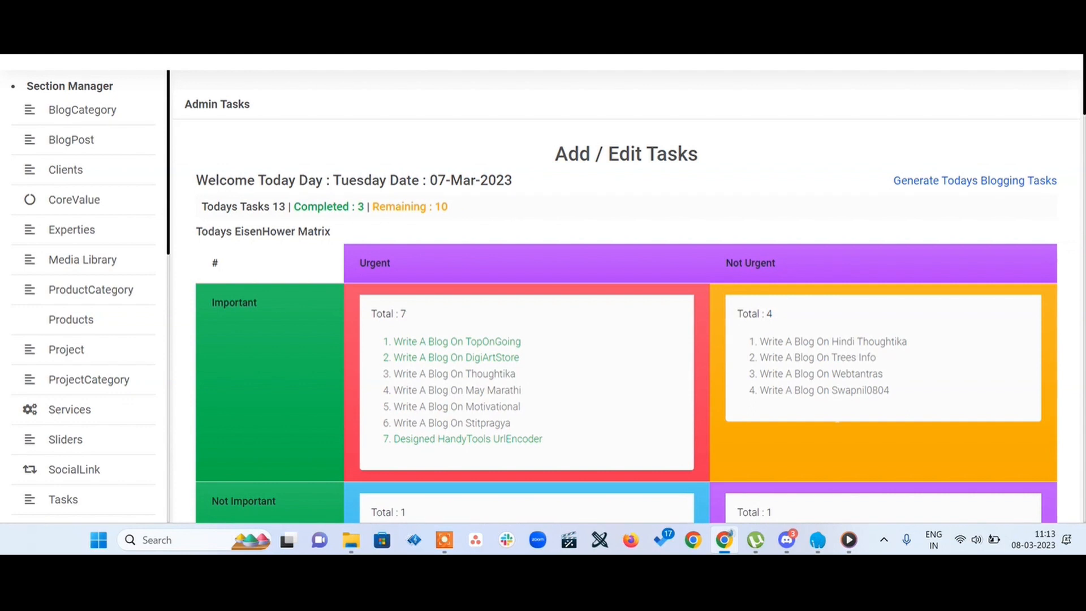
mouse_move(490, 198)
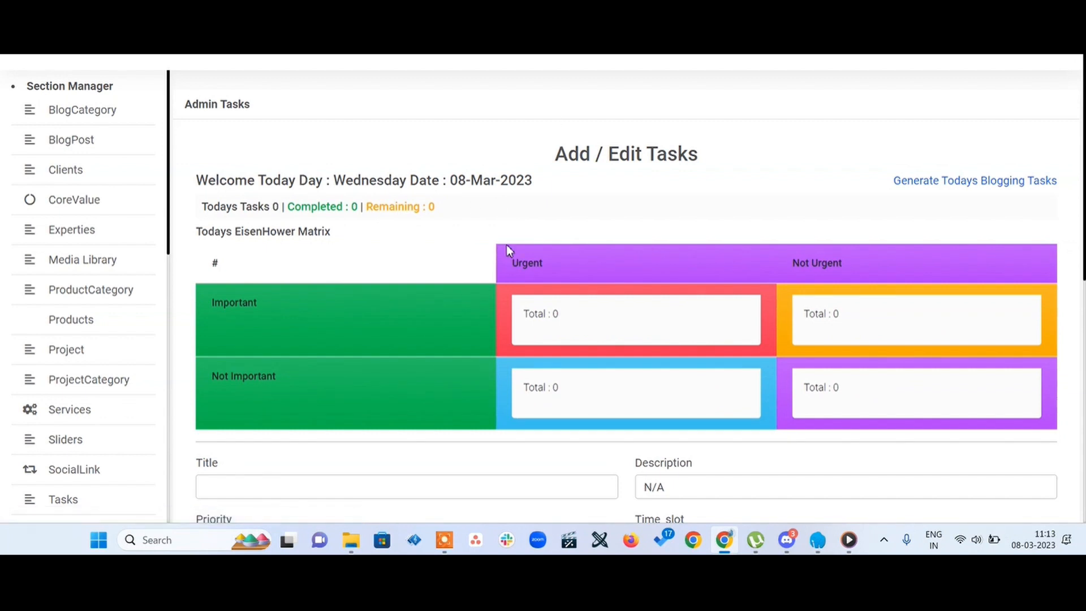
mouse_move(485, 221)
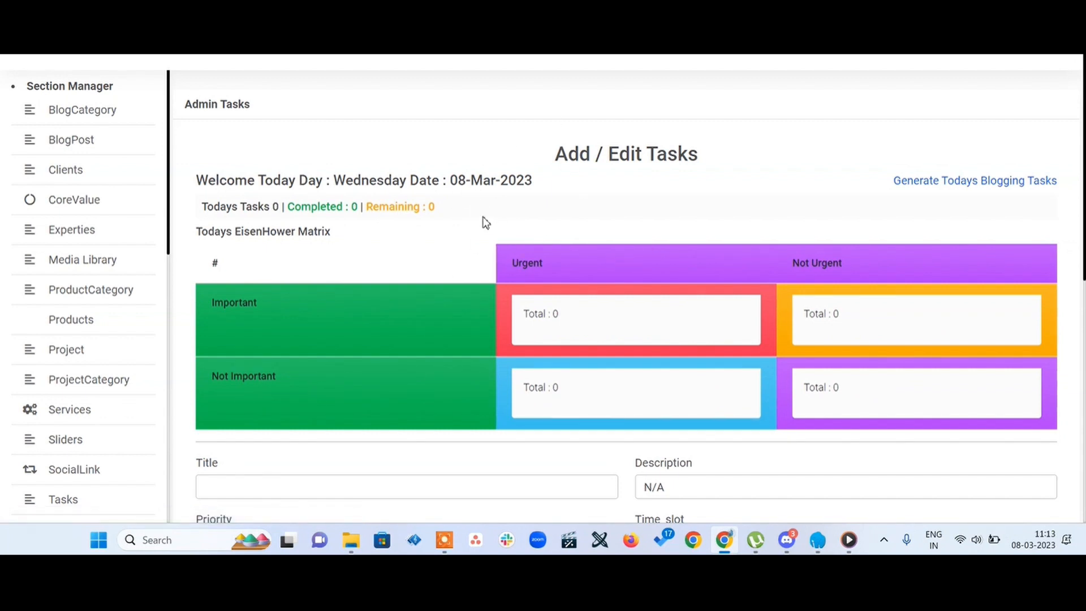
mouse_move(841, 308)
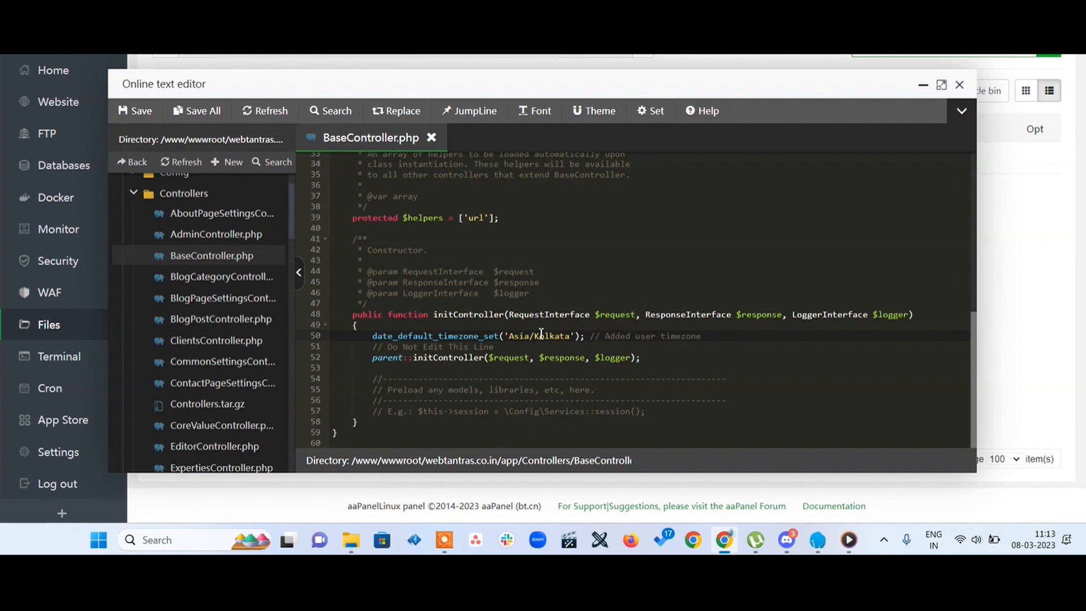
mouse_move(371, 137)
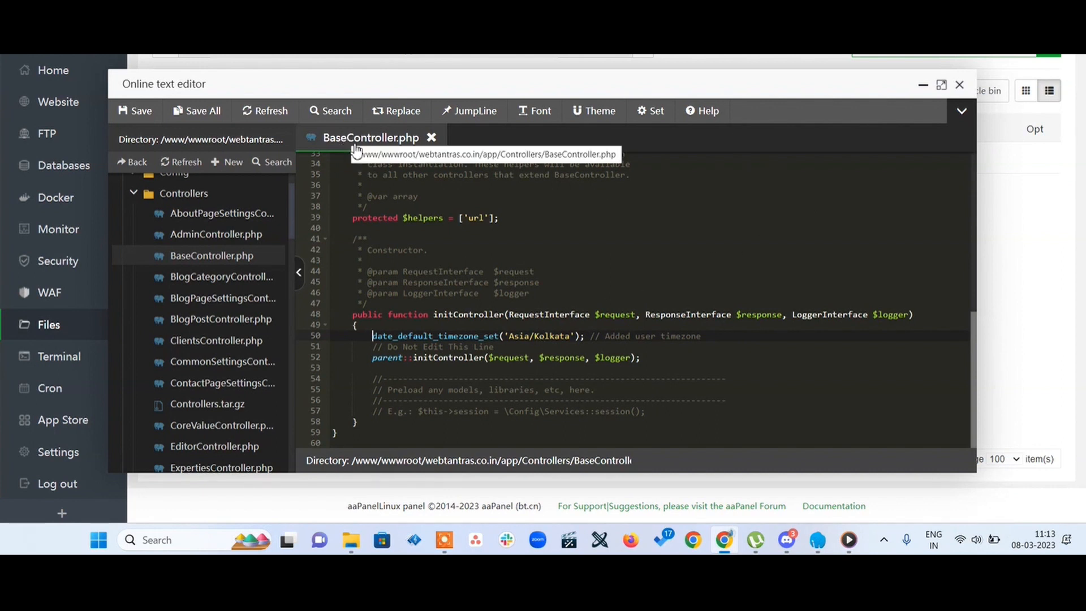